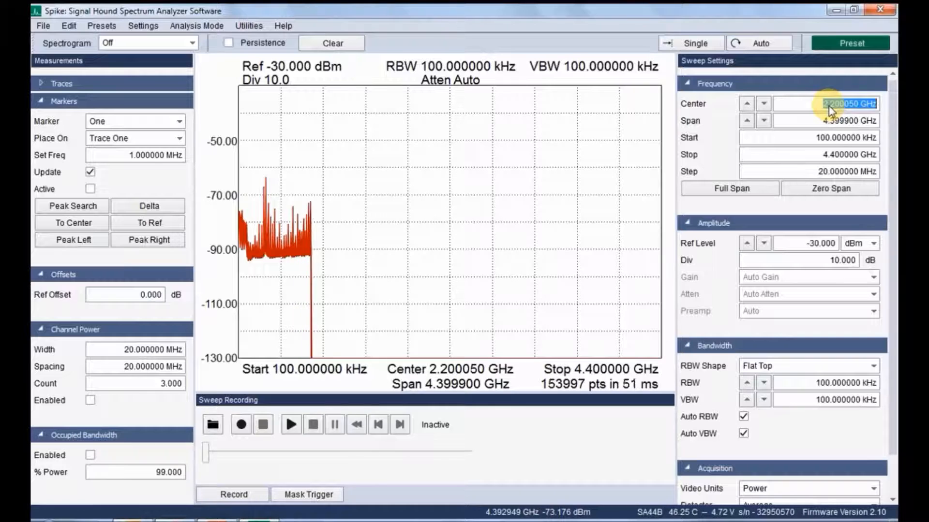
- Sweep 900 MHz center with 100 MHz span and centre on the 943.753694 MHz peak marker
{"action": "type", "text": "900m"}
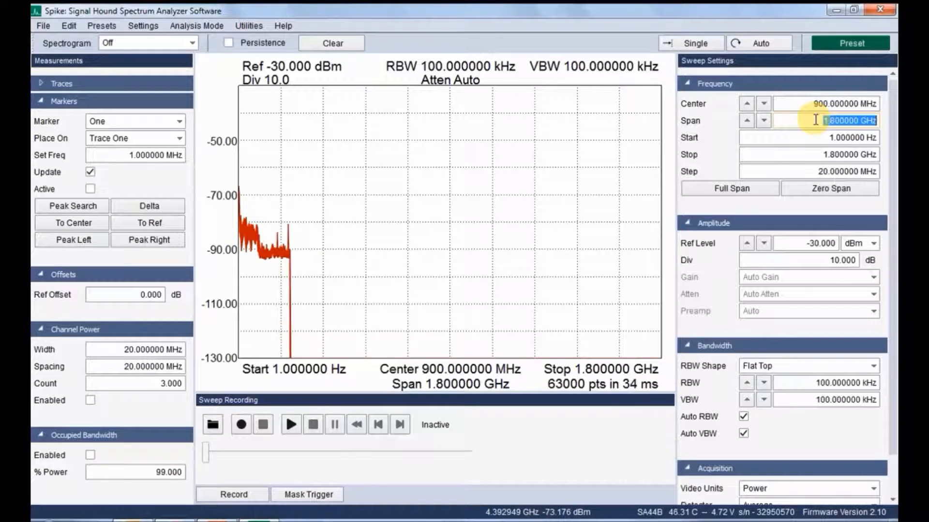
{"action": "type", "text": "100.000000 MHz"}
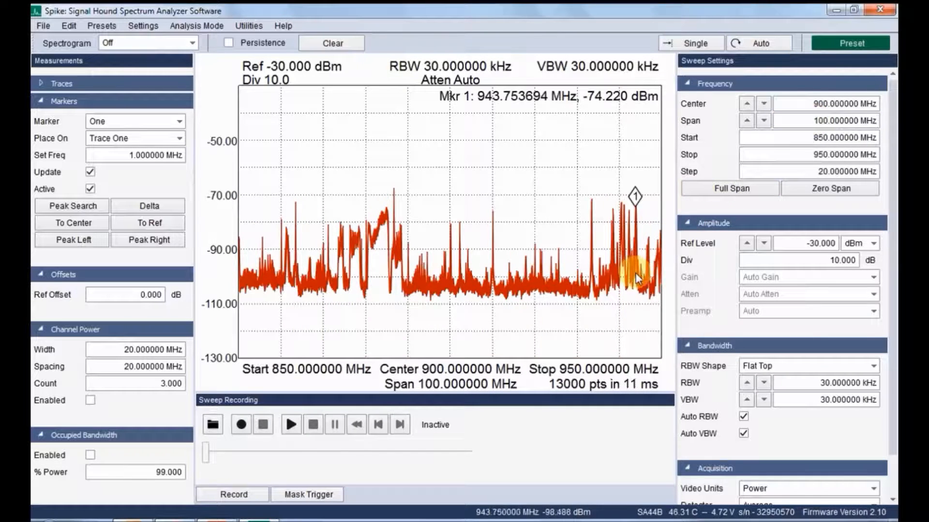
{"action": "left_click", "coordinate": [147, 240]}
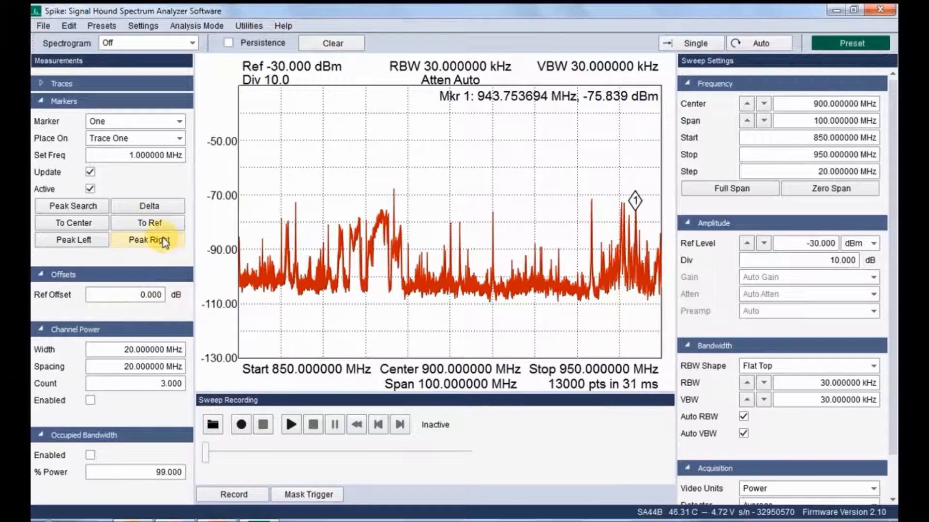
{"action": "left_click", "coordinate": [72, 222]}
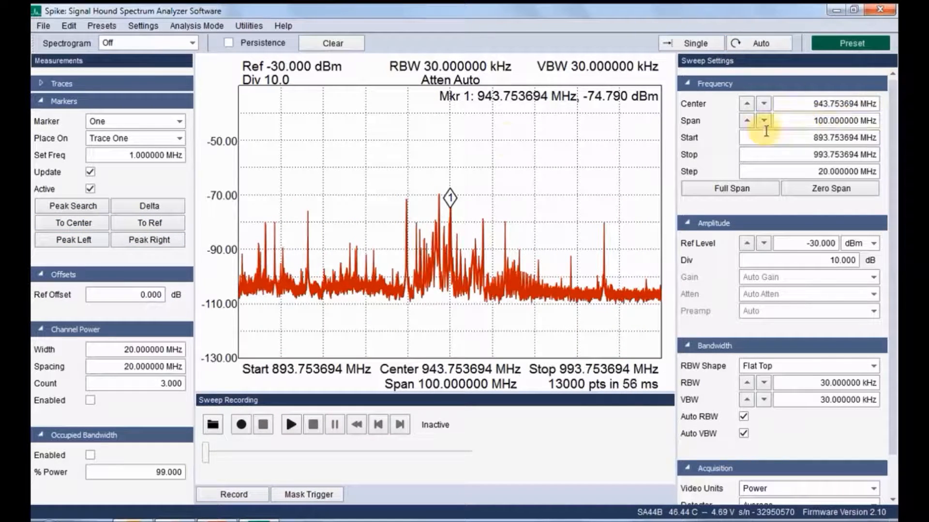
- Narrow the span around the peak and switch Analysis Mode to the zero-span AM Demod view
{"action": "left_click", "coordinate": [765, 120]}
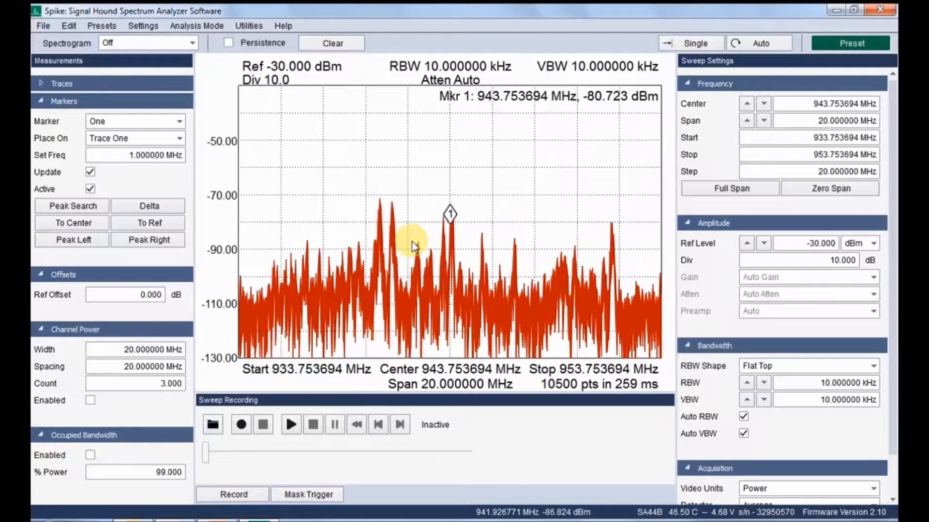
{"action": "left_click_drag", "start_coordinate": [415, 246], "coordinate": [613, 273]}
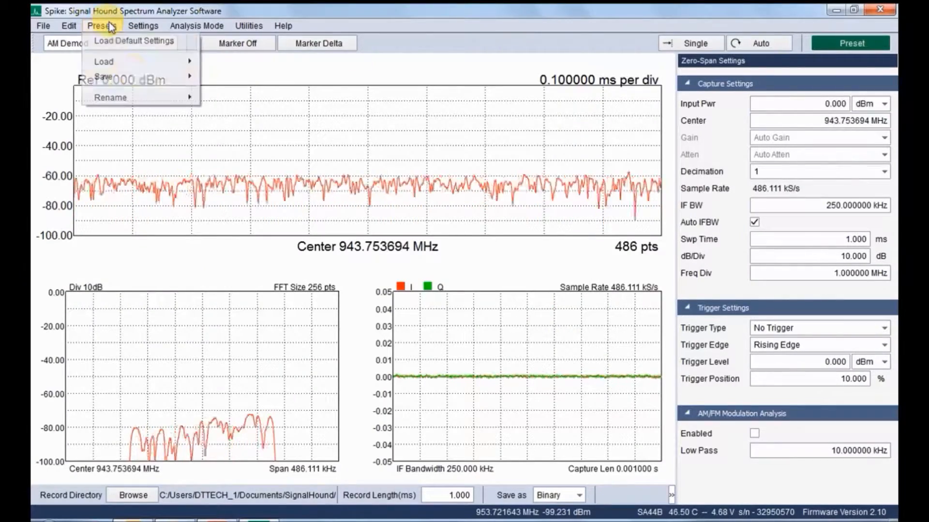
- Load the saved uplink preset giving 951.4 MHz, -70 dBm video trigger and 10 ms sweep, and review IF BW and Swp Time
{"action": "left_click", "coordinate": [262, 112]}
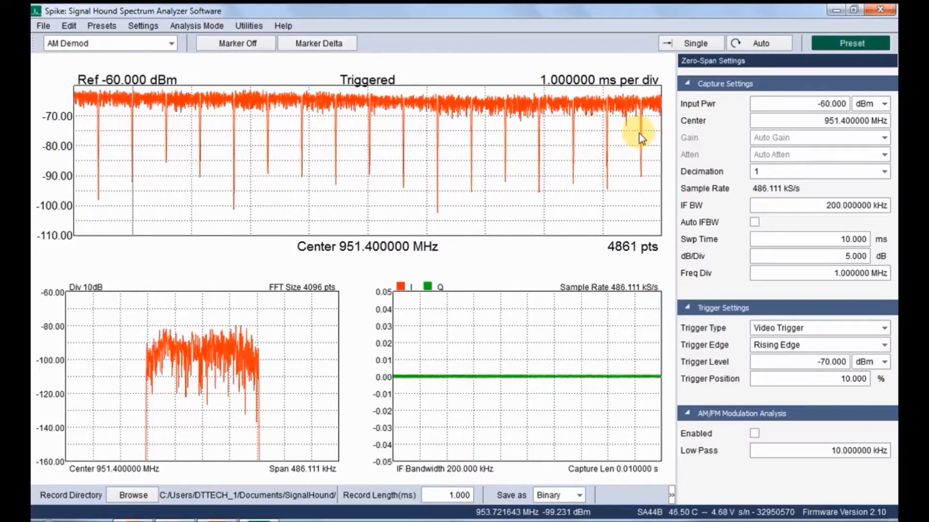
{"action": "left_click", "coordinate": [817, 103]}
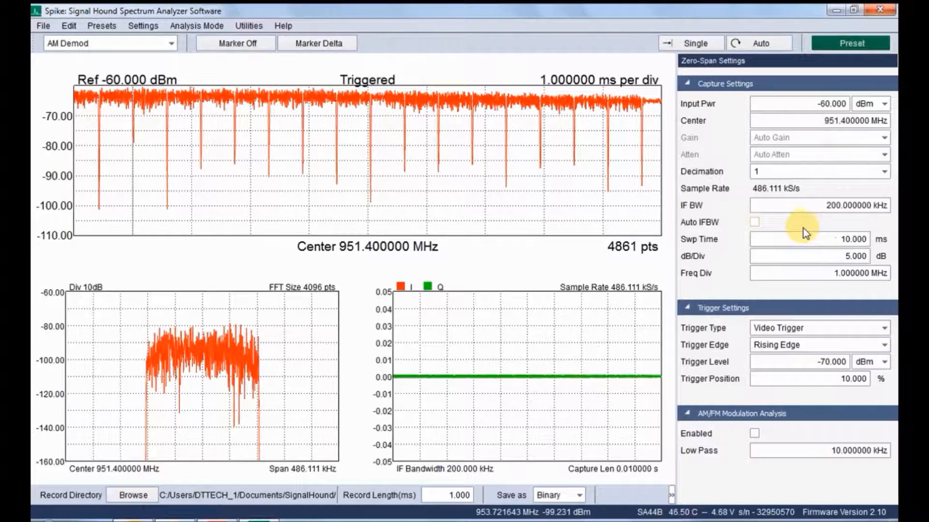
{"action": "left_click", "coordinate": [820, 255]}
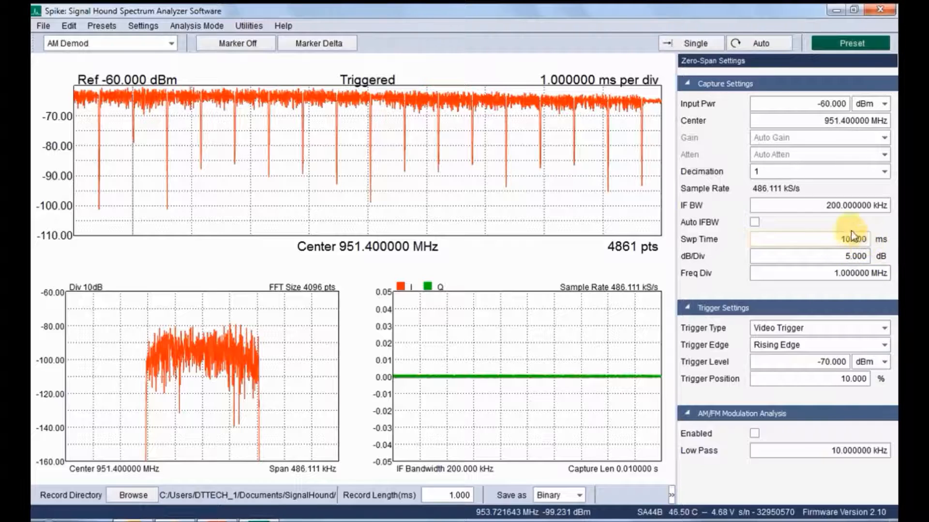
{"action": "left_click", "coordinate": [820, 239]}
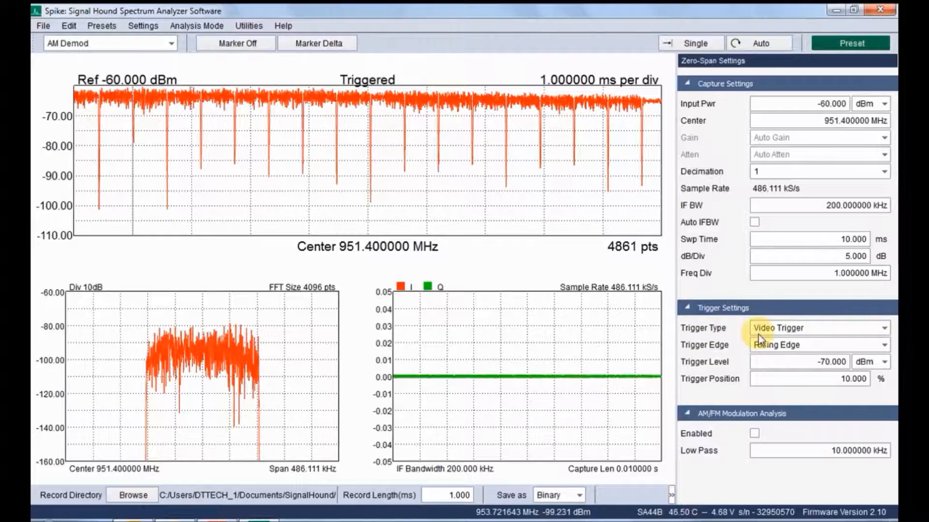
{"action": "left_click", "coordinate": [818, 328]}
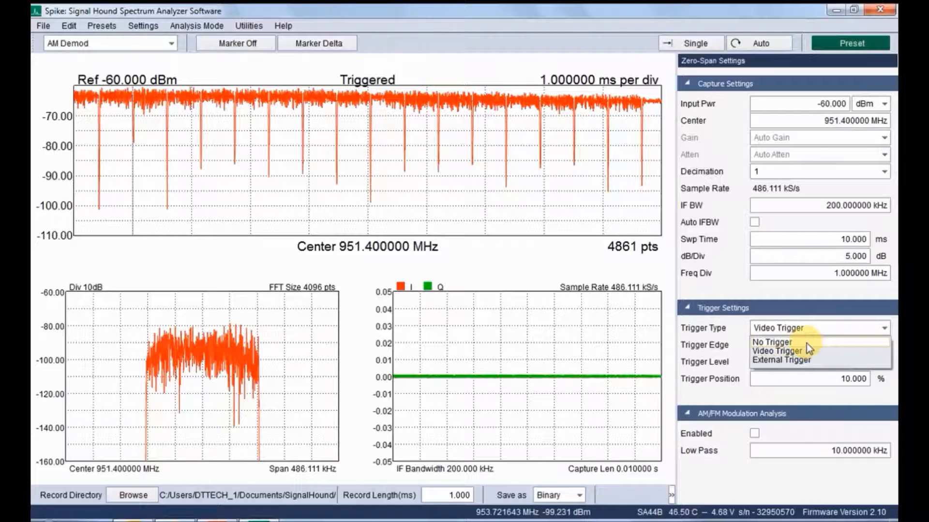
{"action": "left_click", "coordinate": [771, 343]}
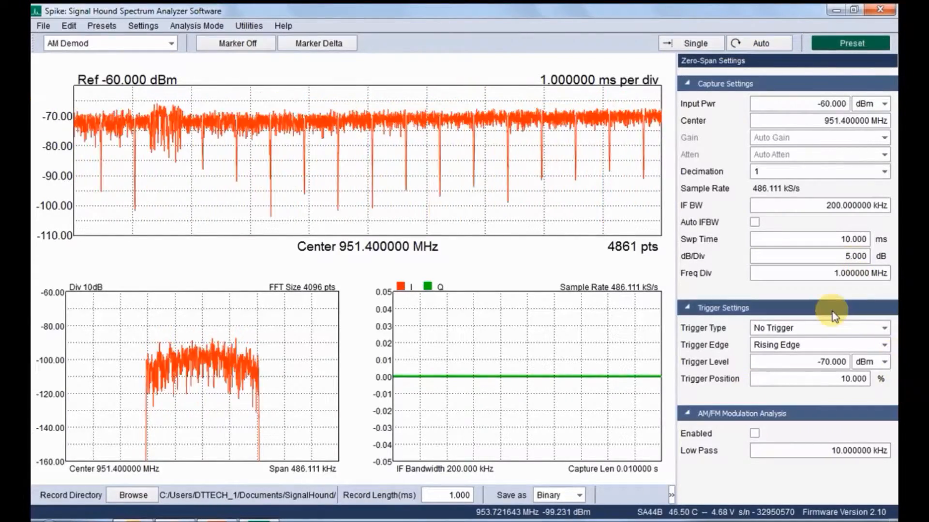
{"action": "left_click", "coordinate": [818, 328]}
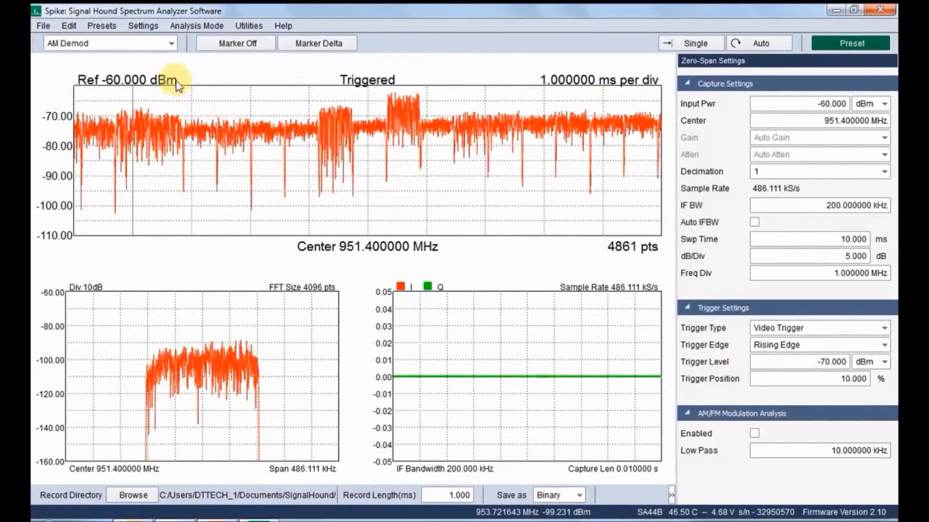
{"action": "mouse_move", "coordinate": [500, 81]}
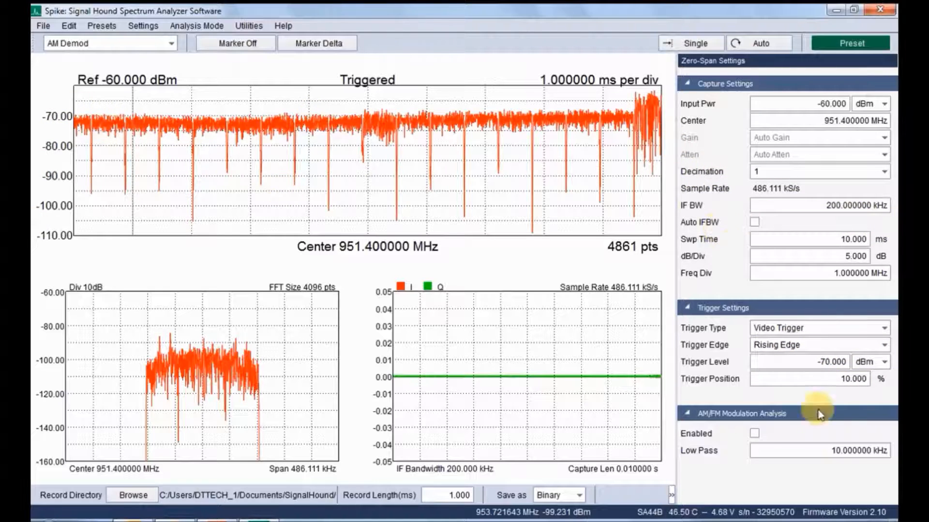
{"action": "mouse_move", "coordinate": [634, 441]}
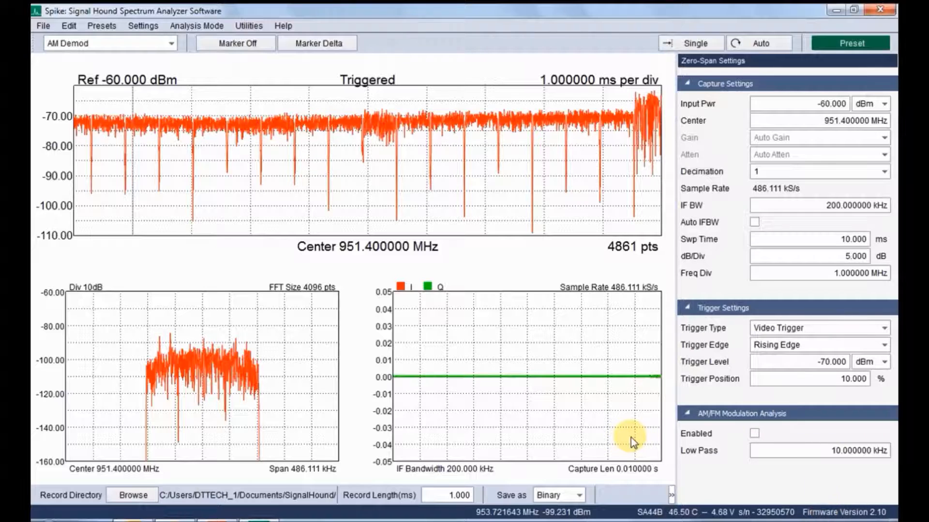
{"action": "mouse_move", "coordinate": [487, 157]}
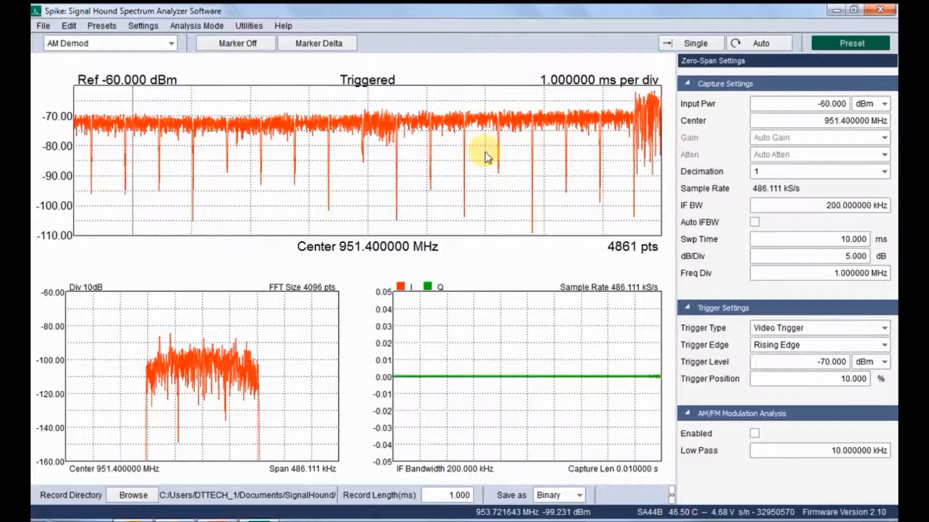
- Shorten the sweep time to 5 ms and capture a single frozen burst sweep
{"action": "type", "text": "5"}
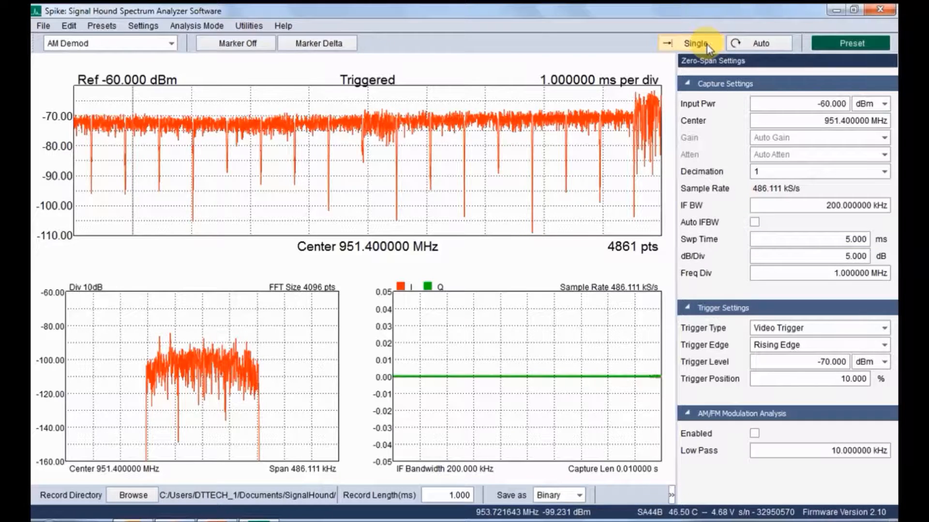
{"action": "left_click", "coordinate": [693, 43]}
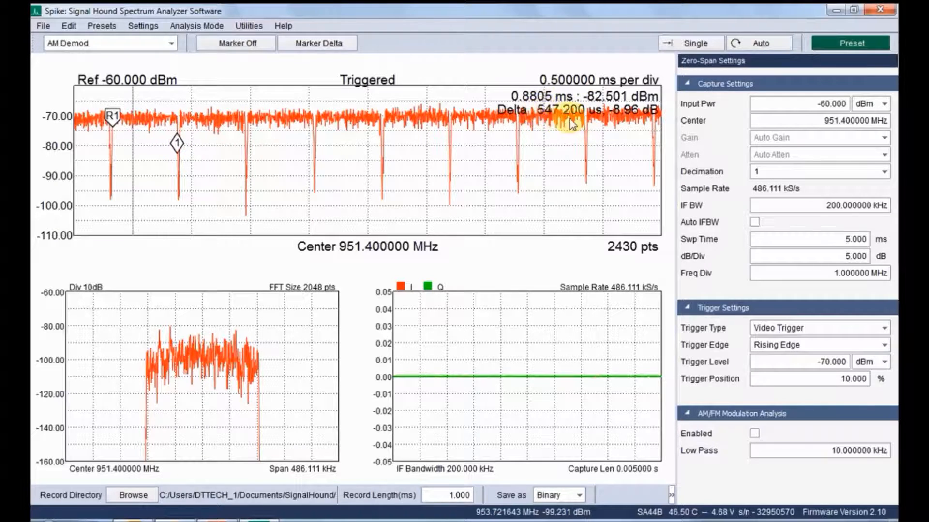
{"action": "mouse_move", "coordinate": [539, 103]}
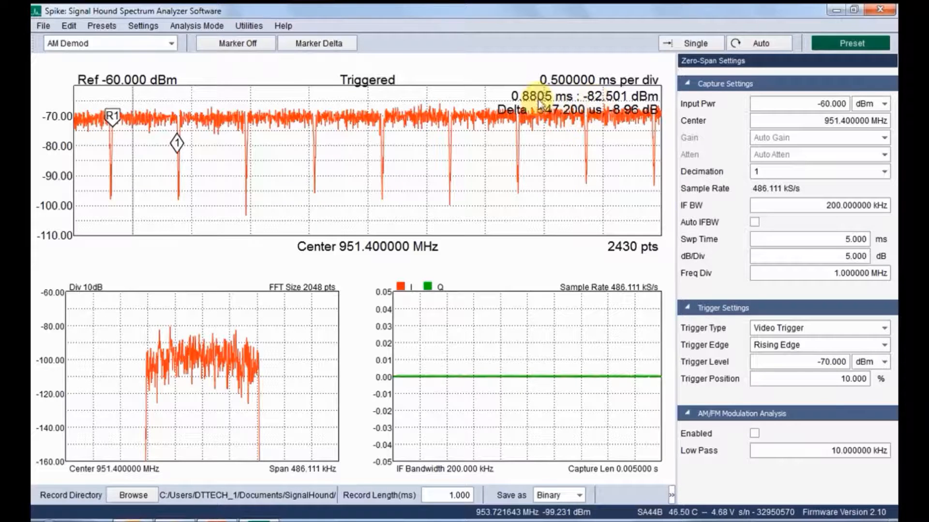
{"action": "mouse_move", "coordinate": [254, 148]}
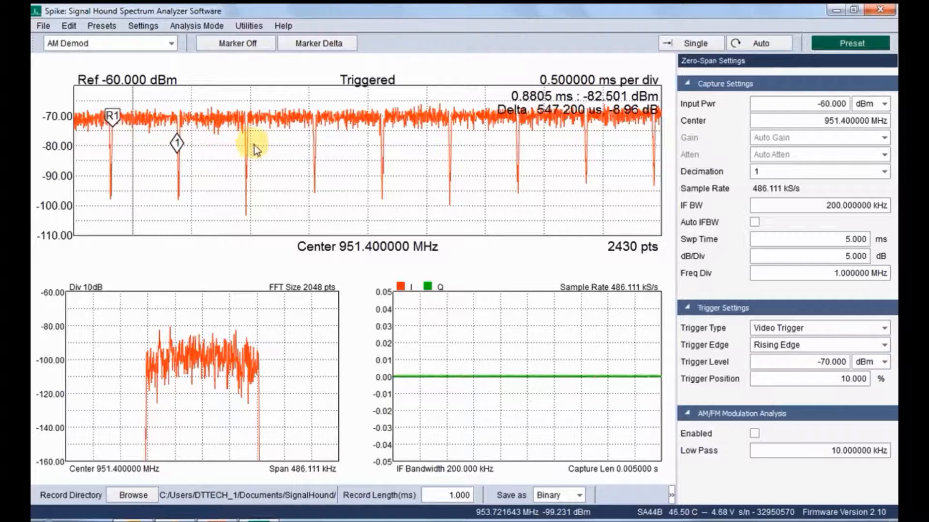
{"action": "mouse_move", "coordinate": [648, 150]}
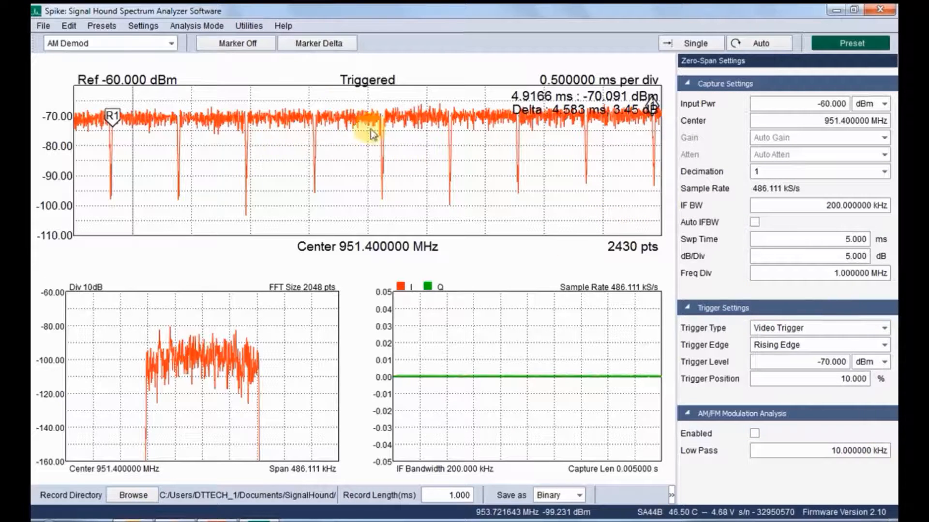
- Load the saved preset at 901.2 MHz with 0 dBm reference and capture two triggered uplink bursts
{"action": "left_click", "coordinate": [101, 25]}
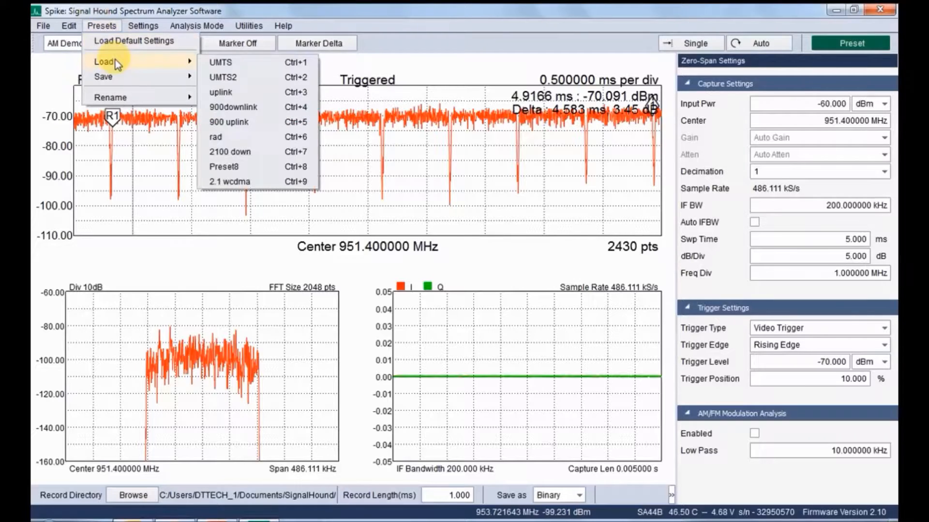
{"action": "left_click", "coordinate": [228, 122]}
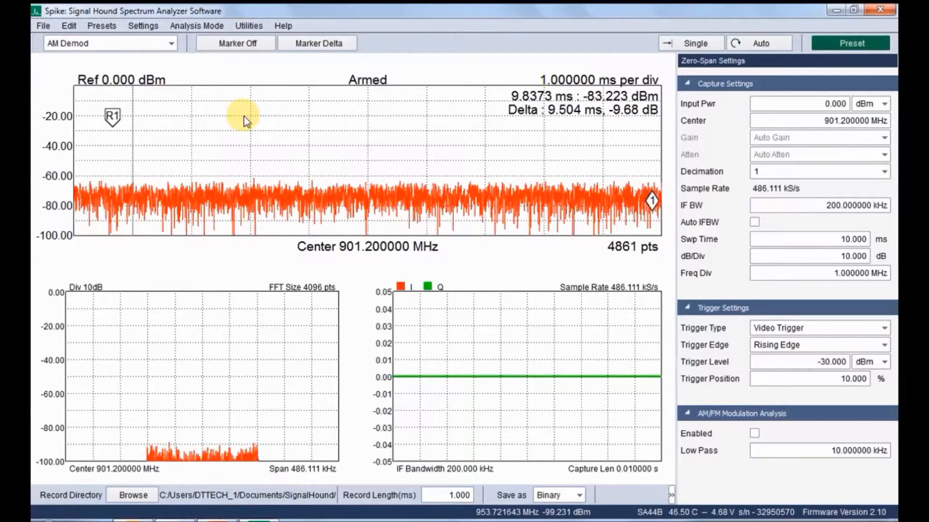
{"action": "mouse_move", "coordinate": [618, 148]}
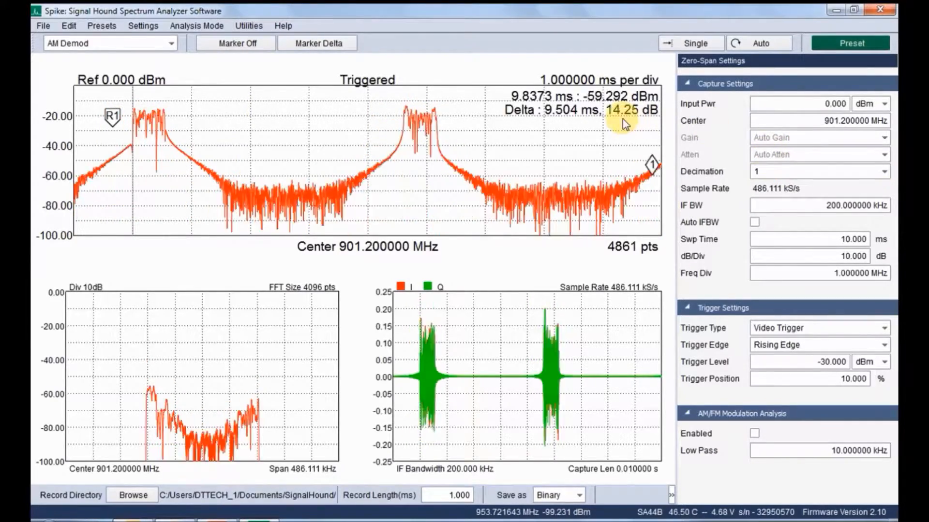
{"action": "left_click", "coordinate": [691, 42]}
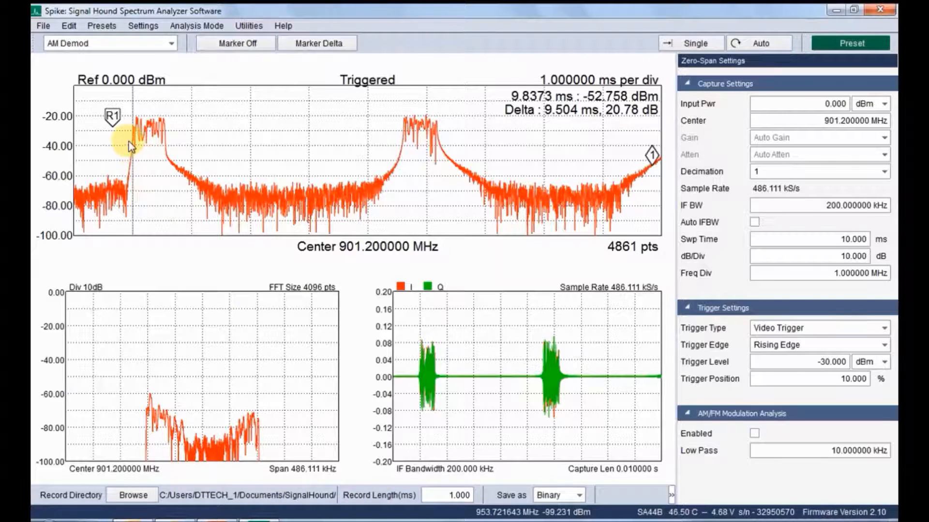
- Reference the first burst's rising edge and place the delta marker at the second burst, reading 4.602 ms
{"action": "left_click", "coordinate": [317, 42]}
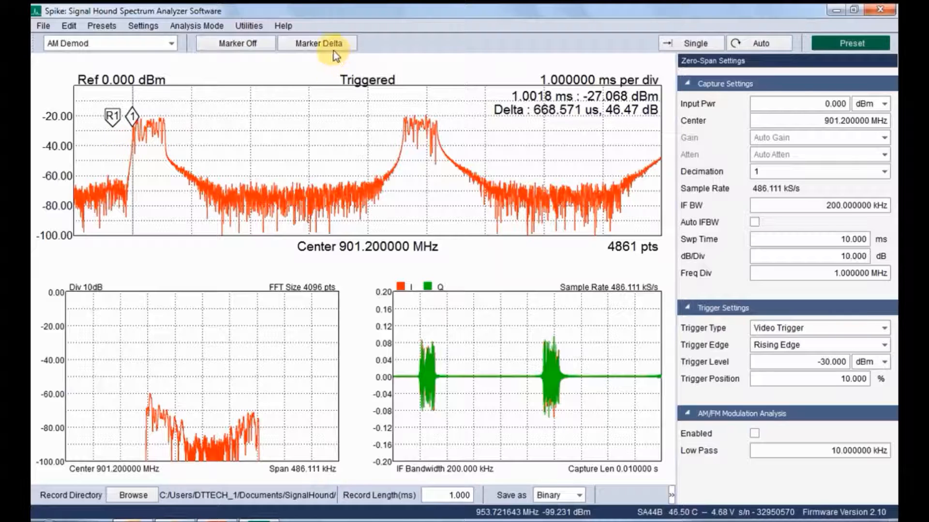
{"action": "left_click", "coordinate": [317, 42]}
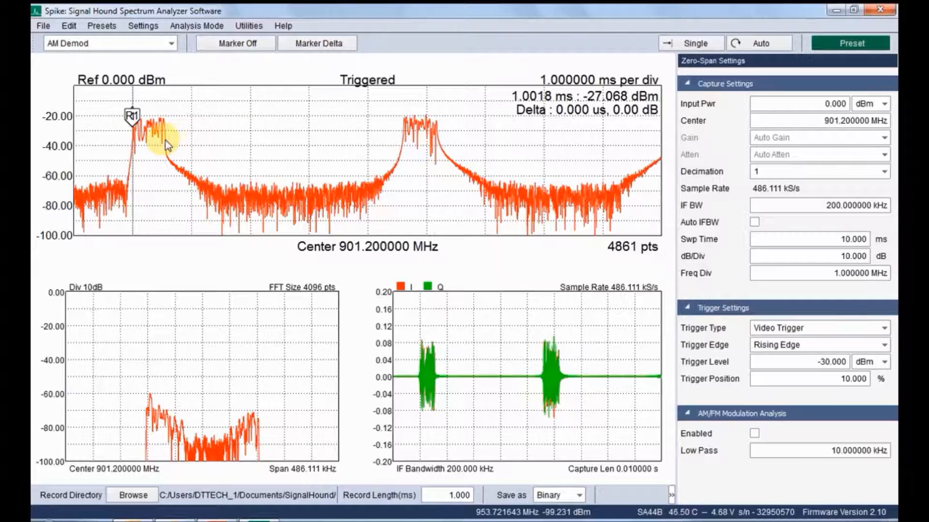
{"action": "left_click", "coordinate": [164, 134]}
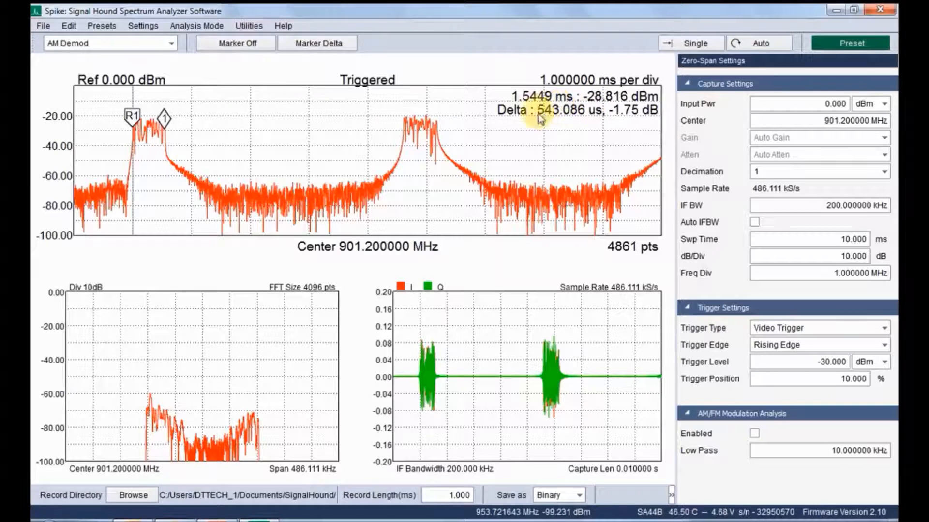
{"action": "left_click_drag", "start_coordinate": [165, 117], "coordinate": [399, 122]}
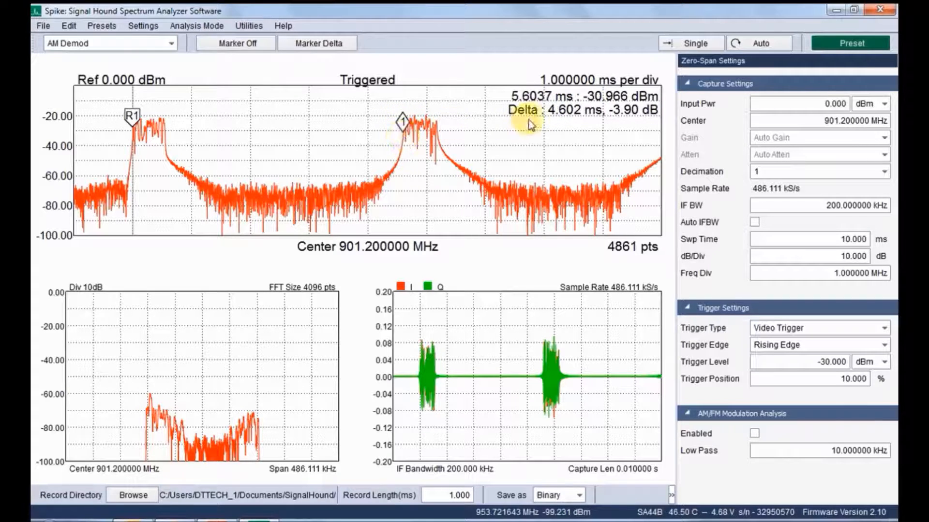
{"action": "mouse_move", "coordinate": [586, 129]}
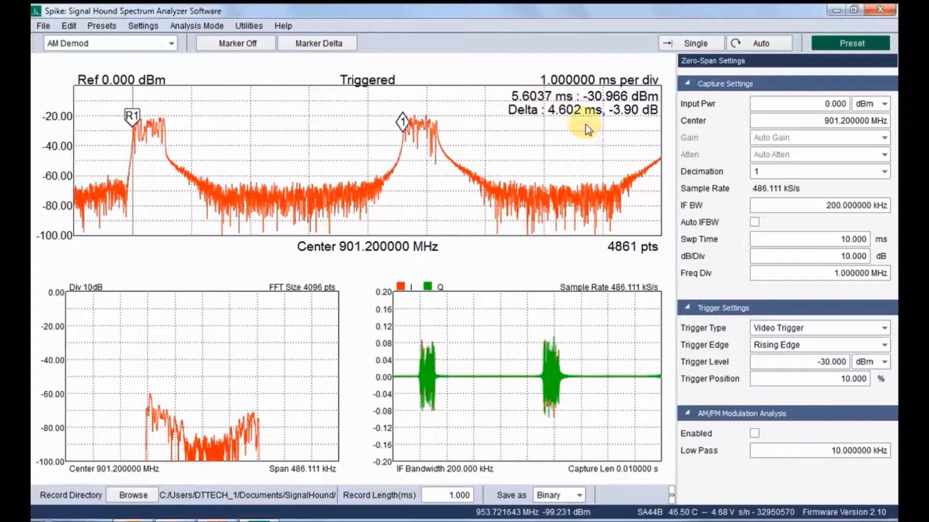
{"action": "mouse_move", "coordinate": [514, 376]}
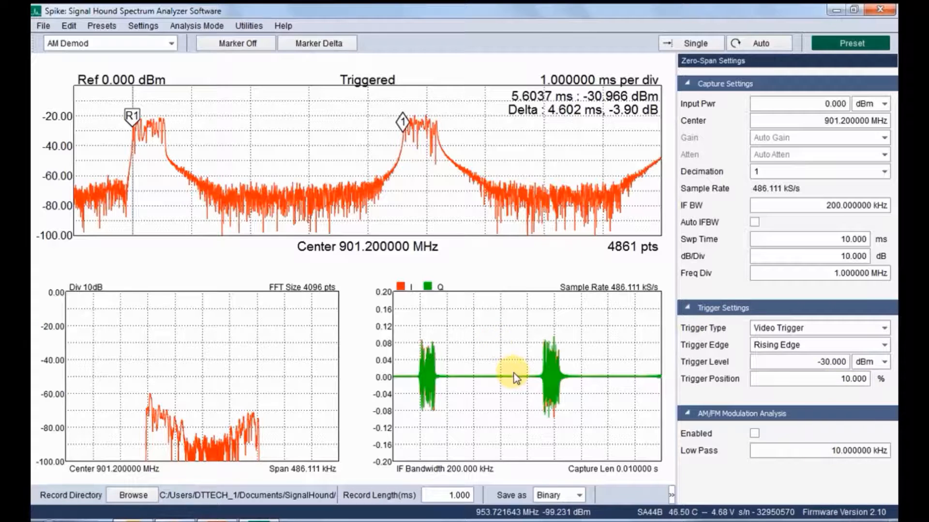
{"action": "mouse_move", "coordinate": [299, 307]}
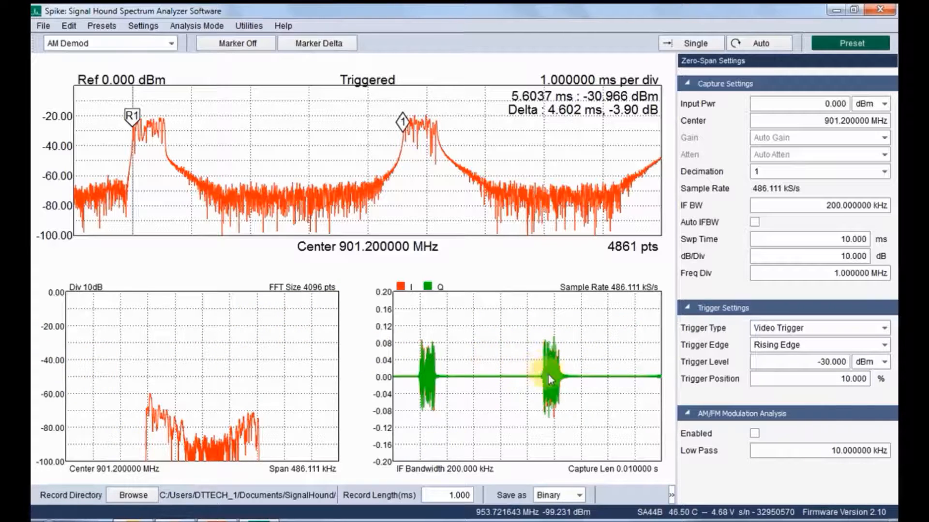
{"action": "mouse_move", "coordinate": [267, 139]}
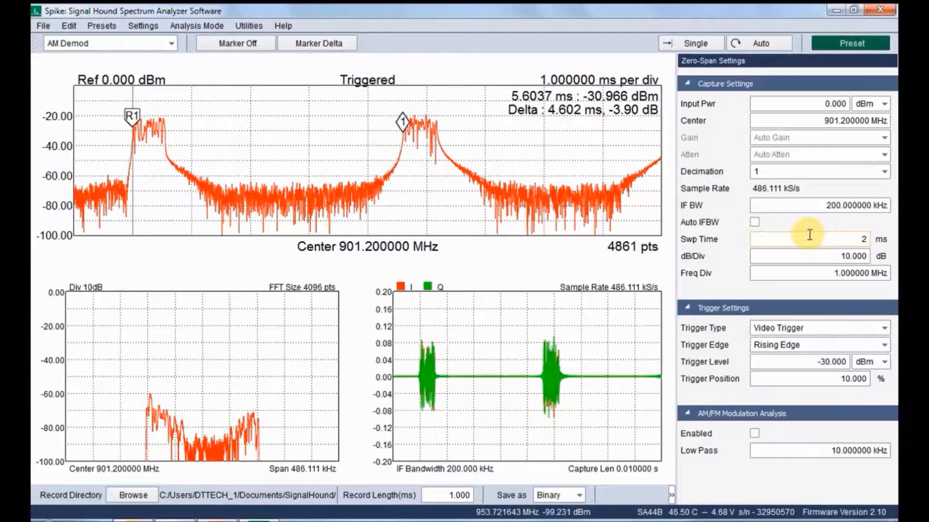
- Lengthen the sweep to 20 ms and move the delta marker onto the next burst at 5.503 ms
{"action": "type", "text": "20.000"}
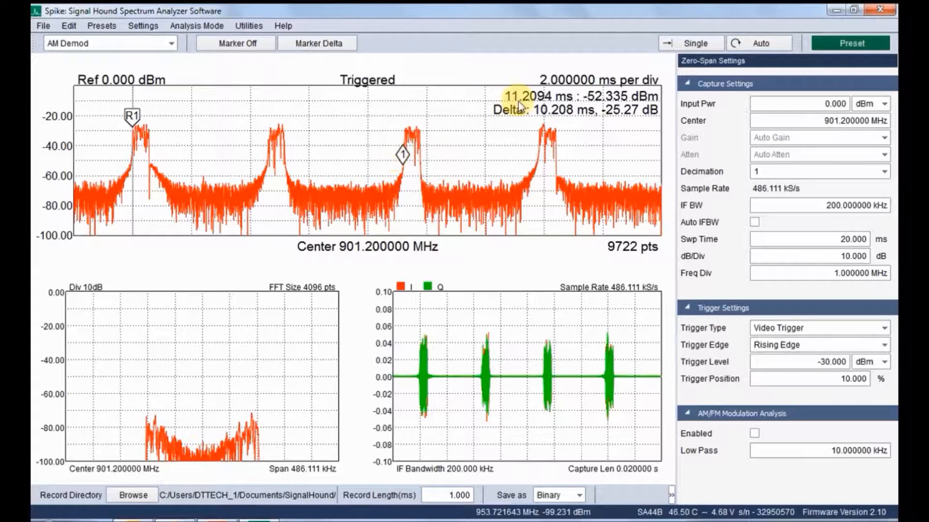
{"action": "left_click_drag", "start_coordinate": [403, 156], "coordinate": [267, 160]}
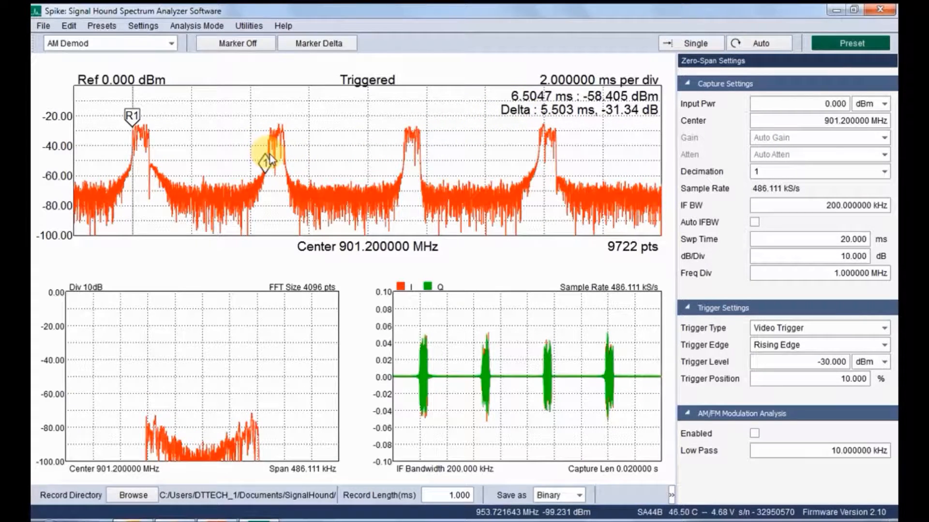
{"action": "mouse_move", "coordinate": [690, 107]}
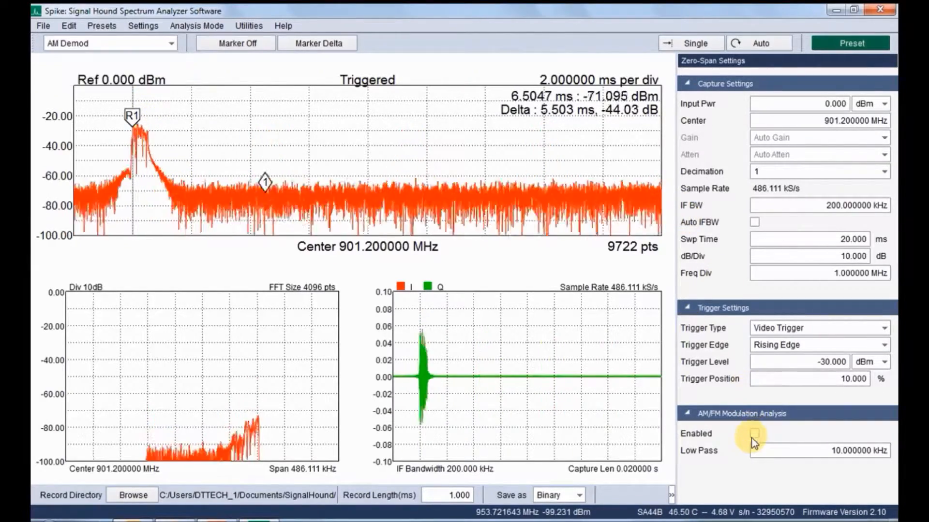
- Capture a 134.817 ms burst train at 250 kHz IF bandwidth with 10 ms Text (csv) recording selected
{"action": "left_click", "coordinate": [755, 433]}
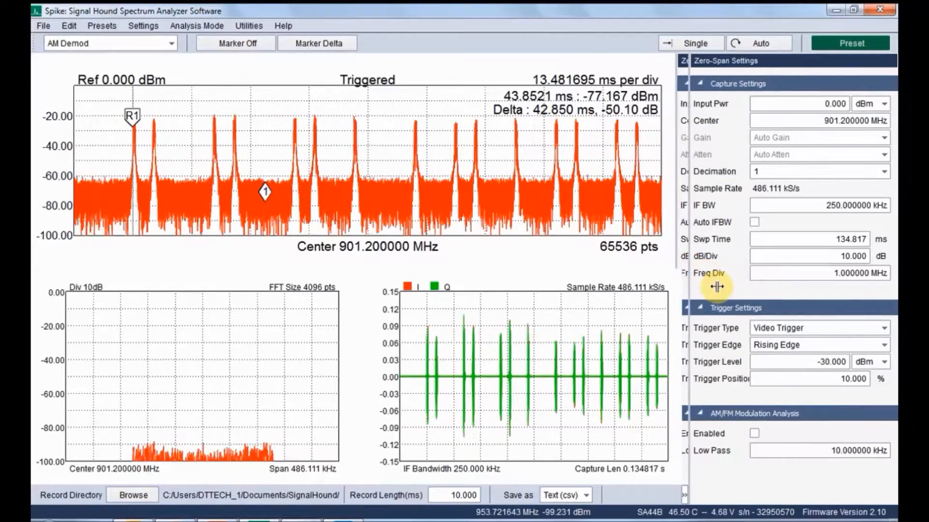
- Set the record length to 100 ms and record the IQ data to a CSV text file
{"action": "left_click", "coordinate": [650, 495]}
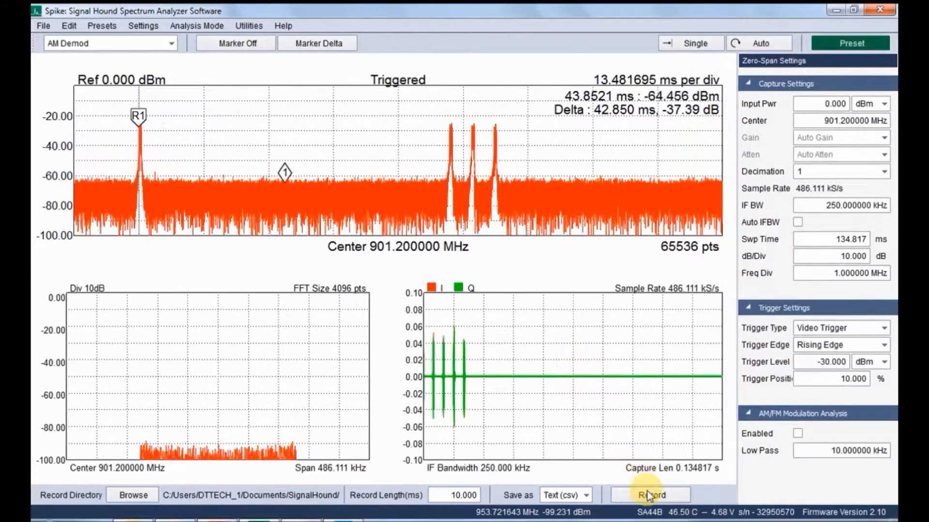
{"action": "left_click", "coordinate": [650, 495]}
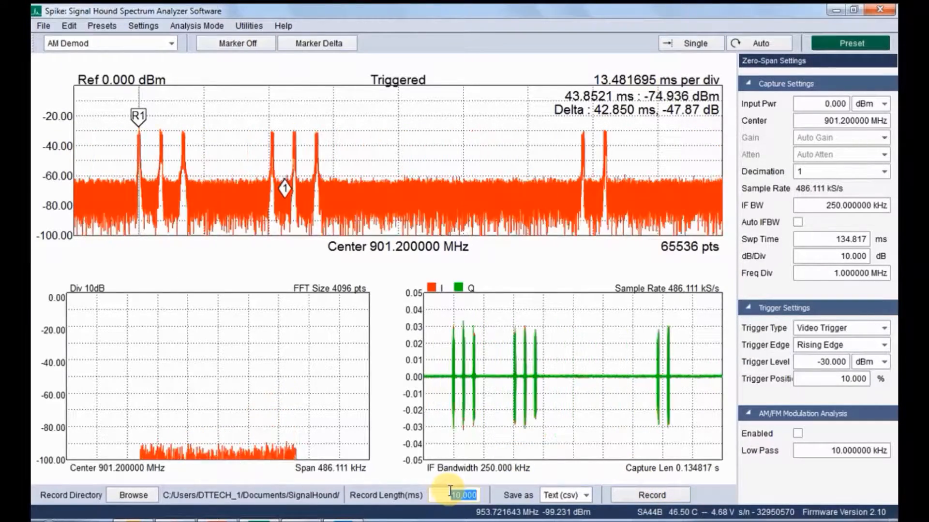
{"action": "type", "text": "100"}
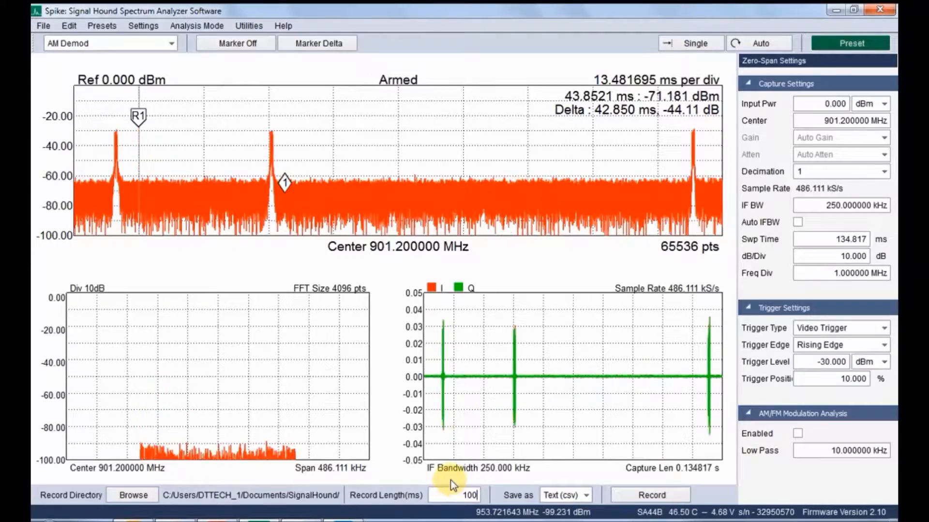
{"action": "left_click", "coordinate": [650, 495]}
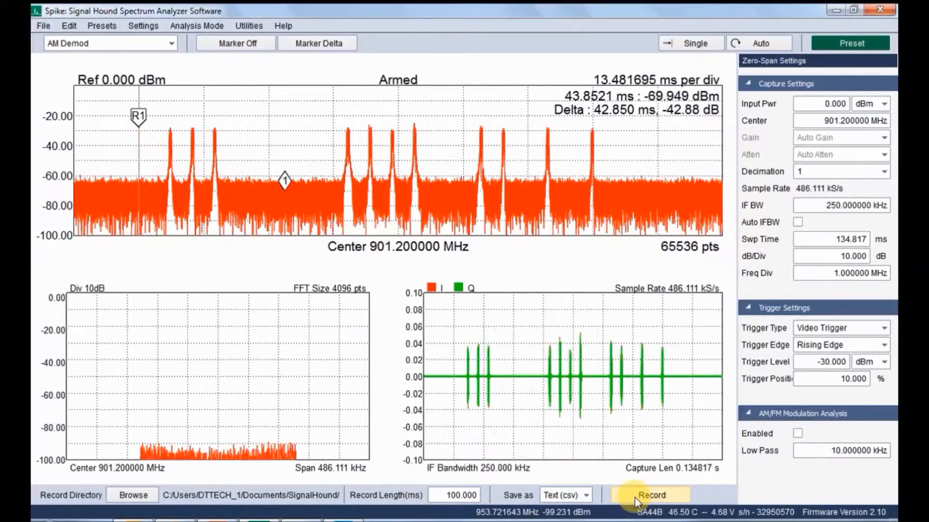
{"action": "left_click", "coordinate": [652, 495]}
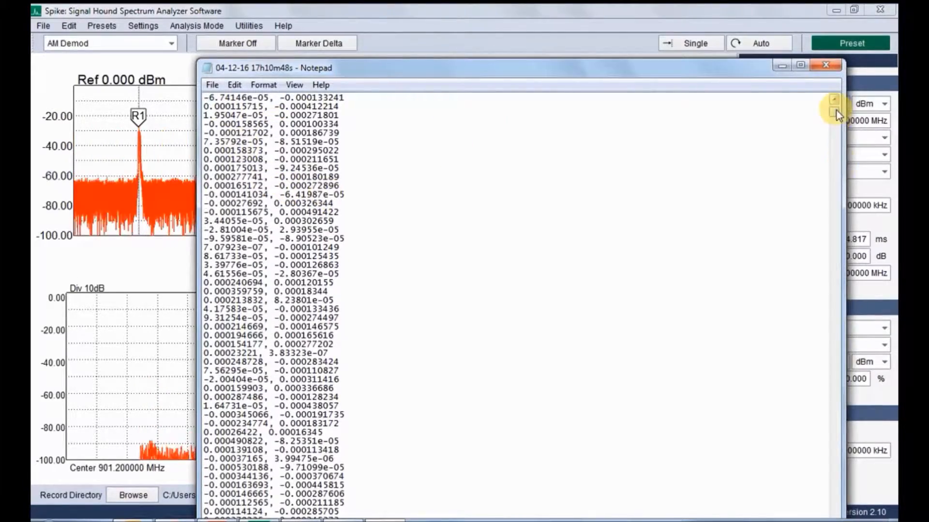
- Scroll through the recorded I/Q value pairs in Notepad and close the file to return to Spike
{"action": "left_click", "coordinate": [833, 111]}
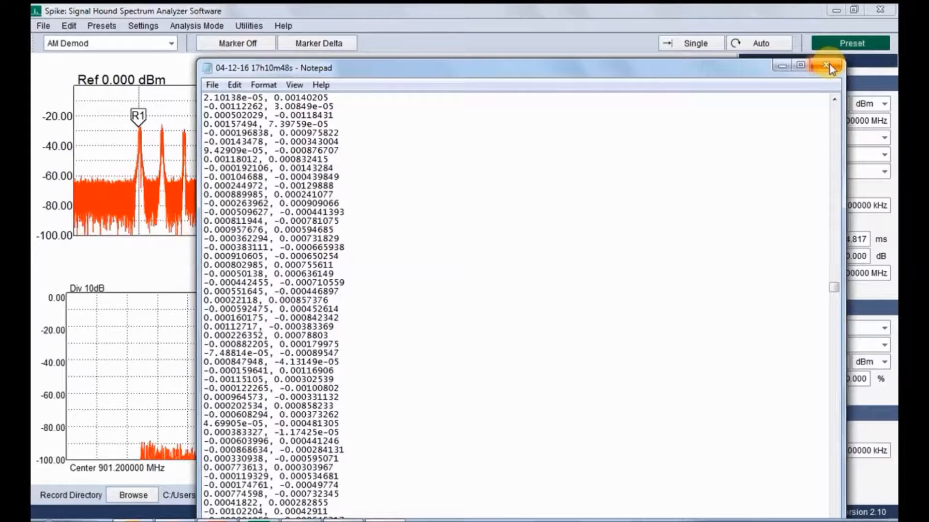
{"action": "left_click", "coordinate": [829, 65]}
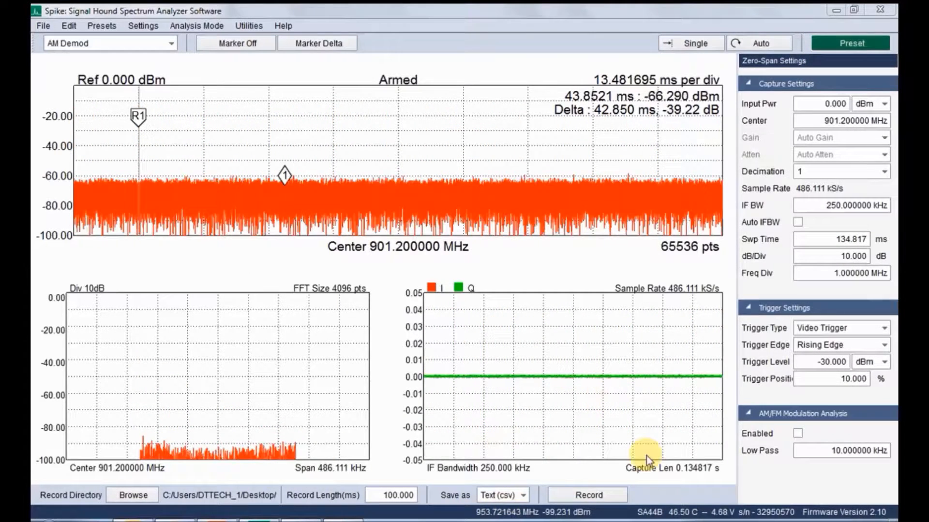